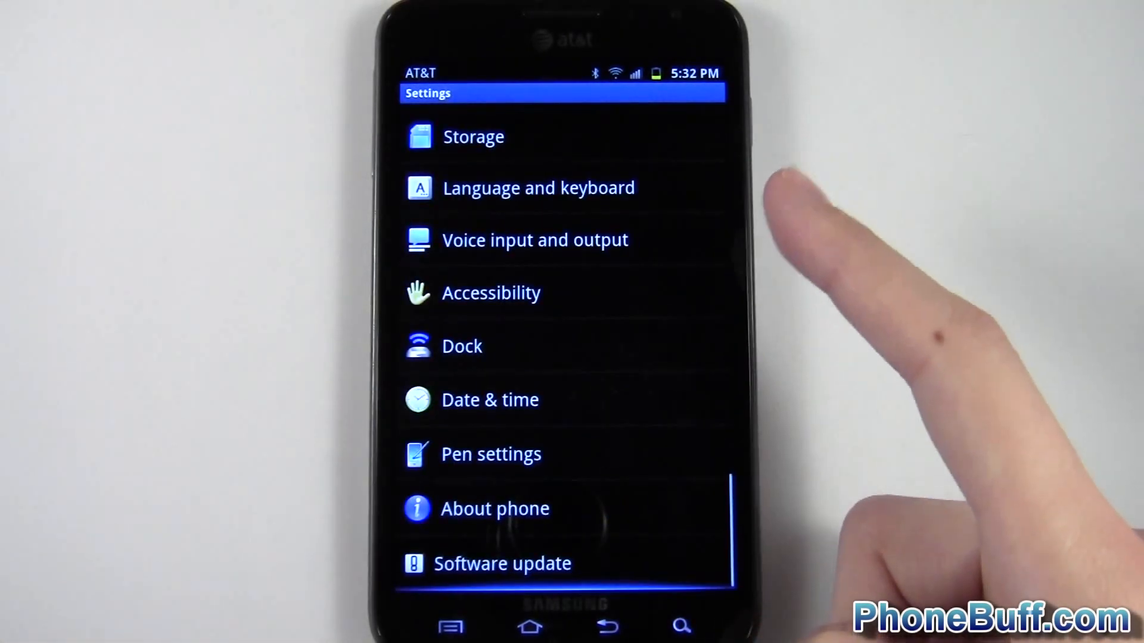
Review the phone information, battery usage by app and storage space details in Settings.
left_click(495, 509)
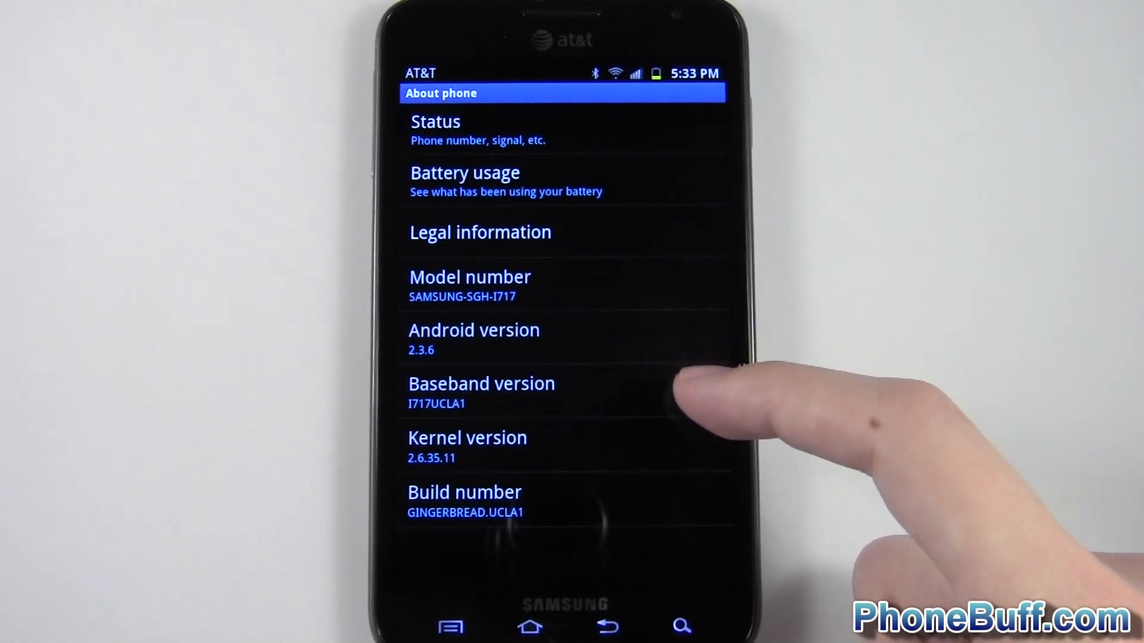
mouse_move(671, 453)
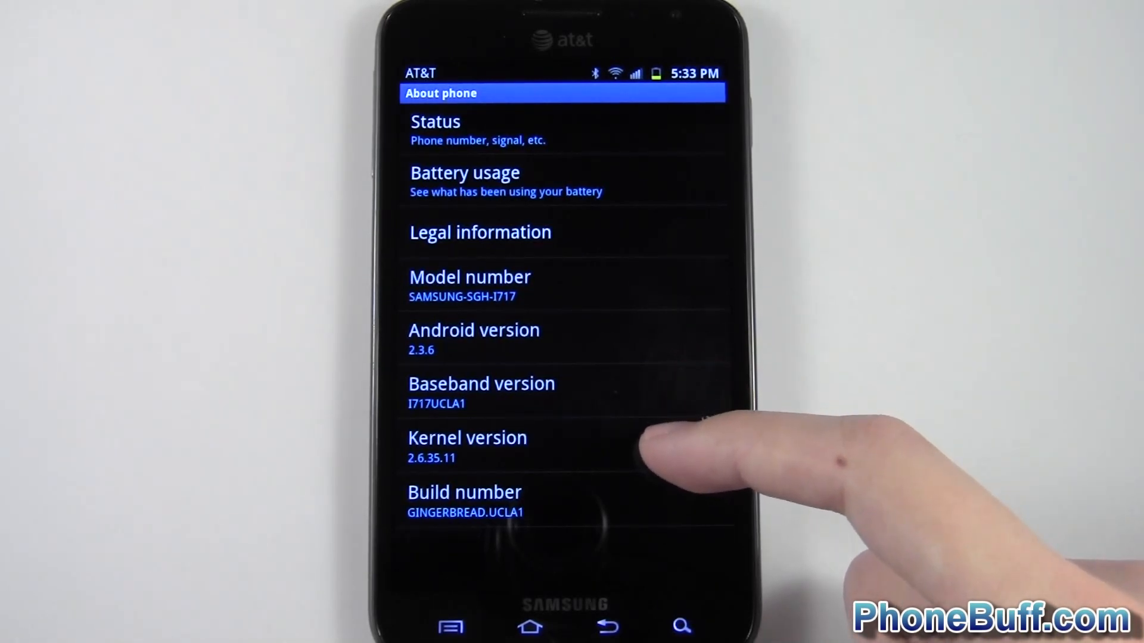
left_click(503, 181)
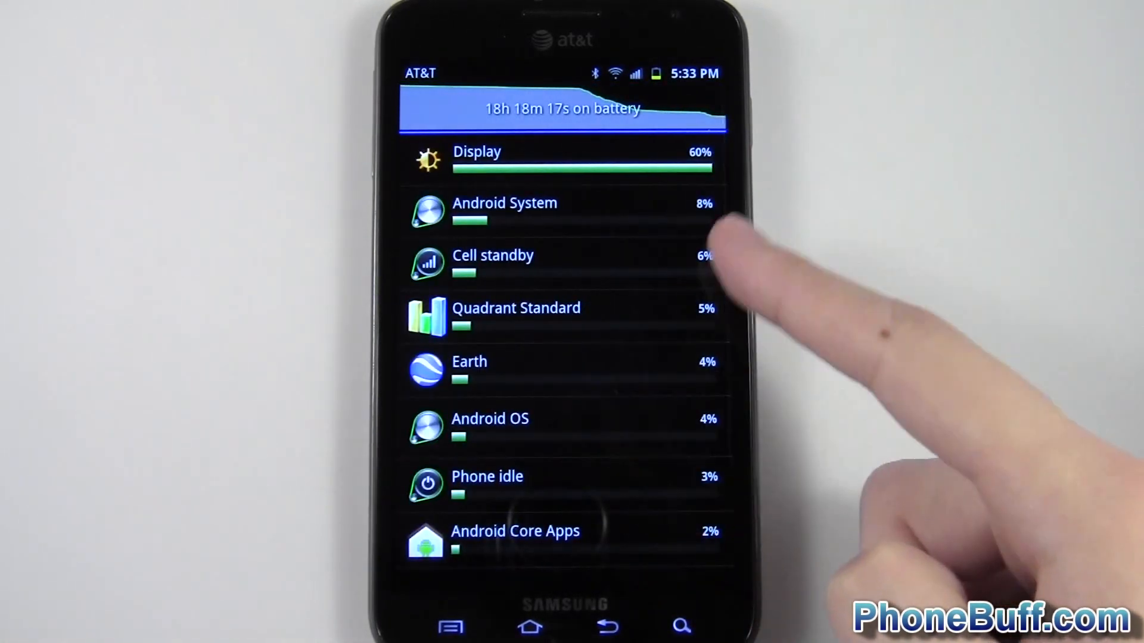
left_click(607, 625)
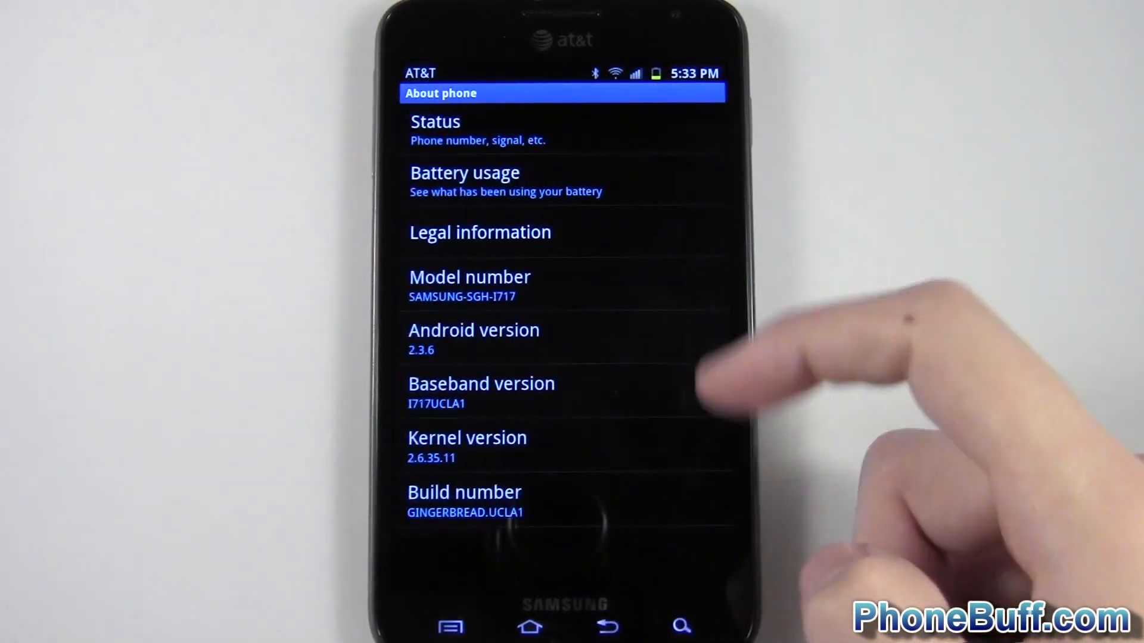
left_click(435, 131)
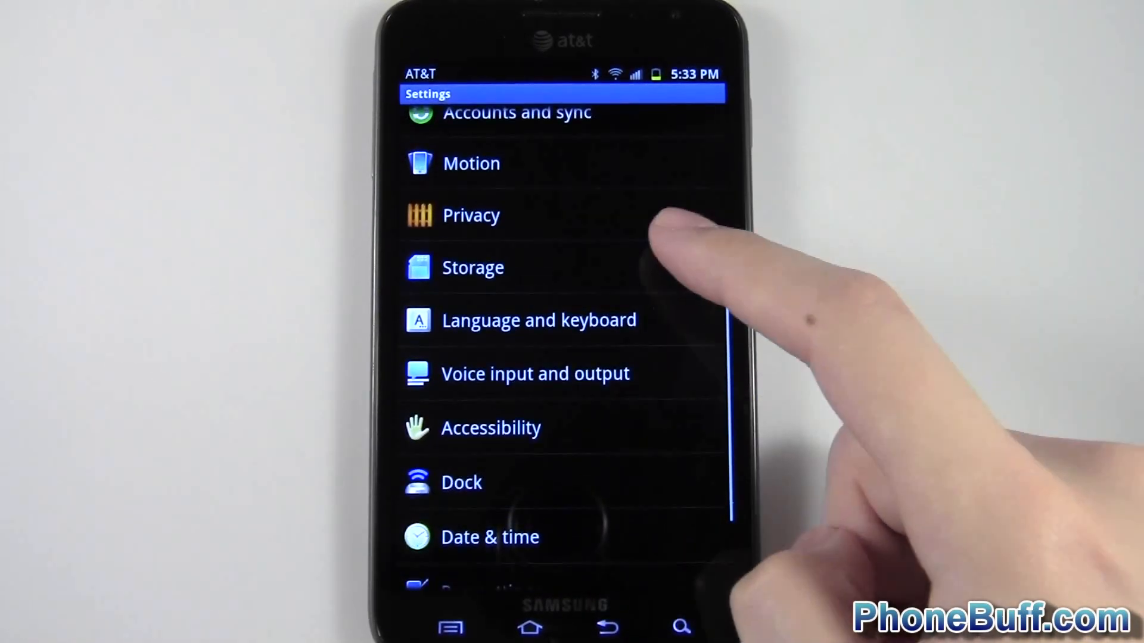
left_click(473, 267)
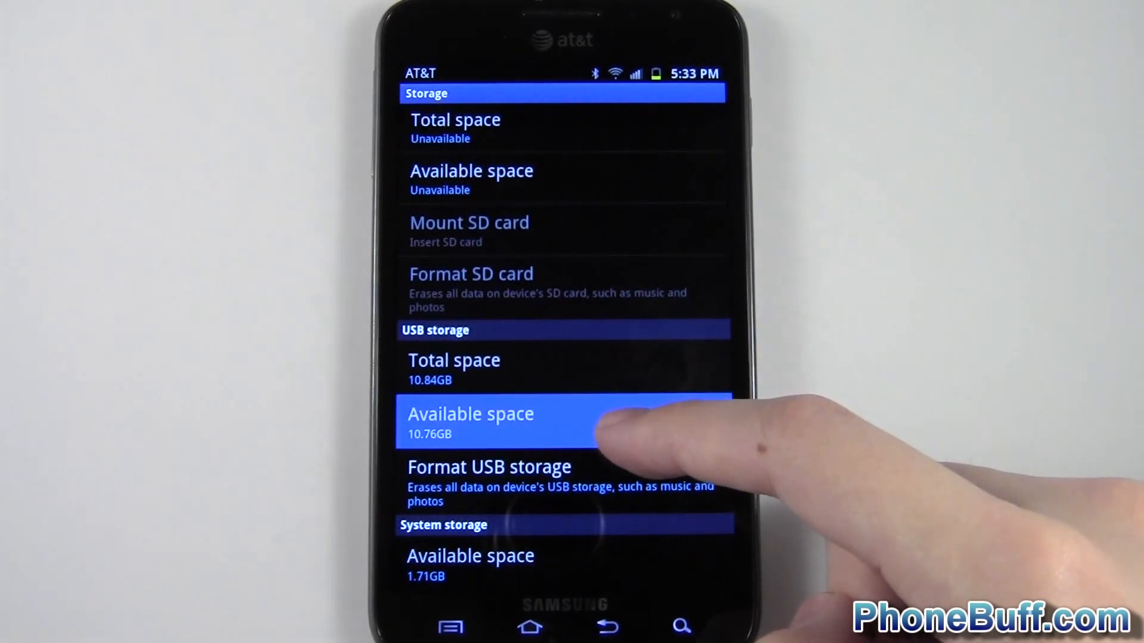
mouse_move(619, 437)
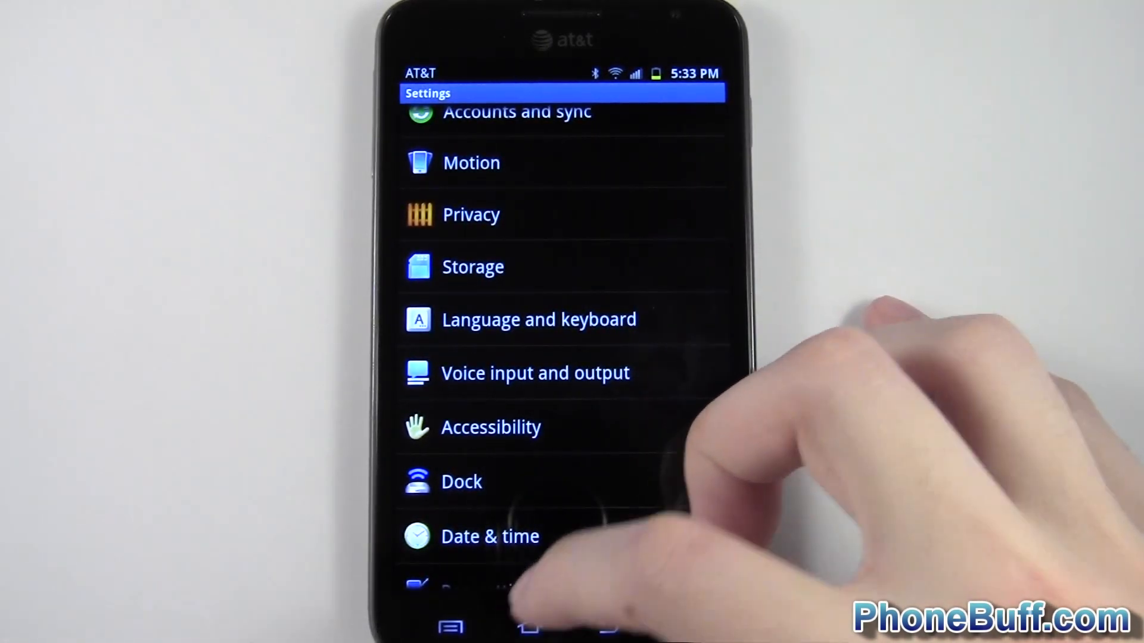
Launch Android System Info from its Play Store page to show the battery, memory and RAM dashboard.
left_click(529, 625)
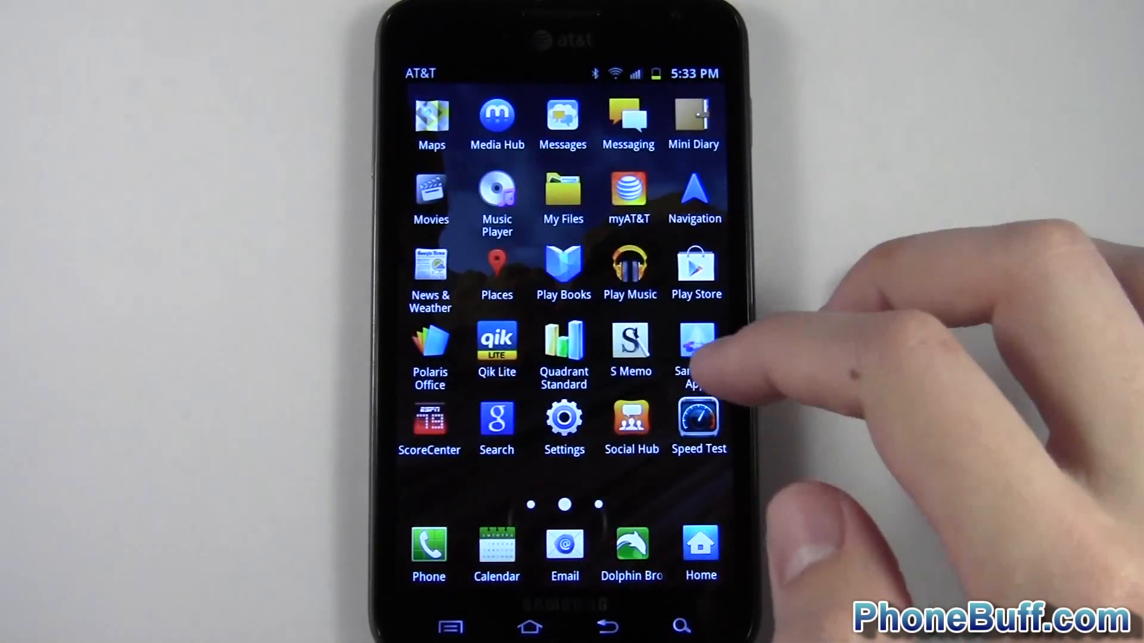
left_click(696, 343)
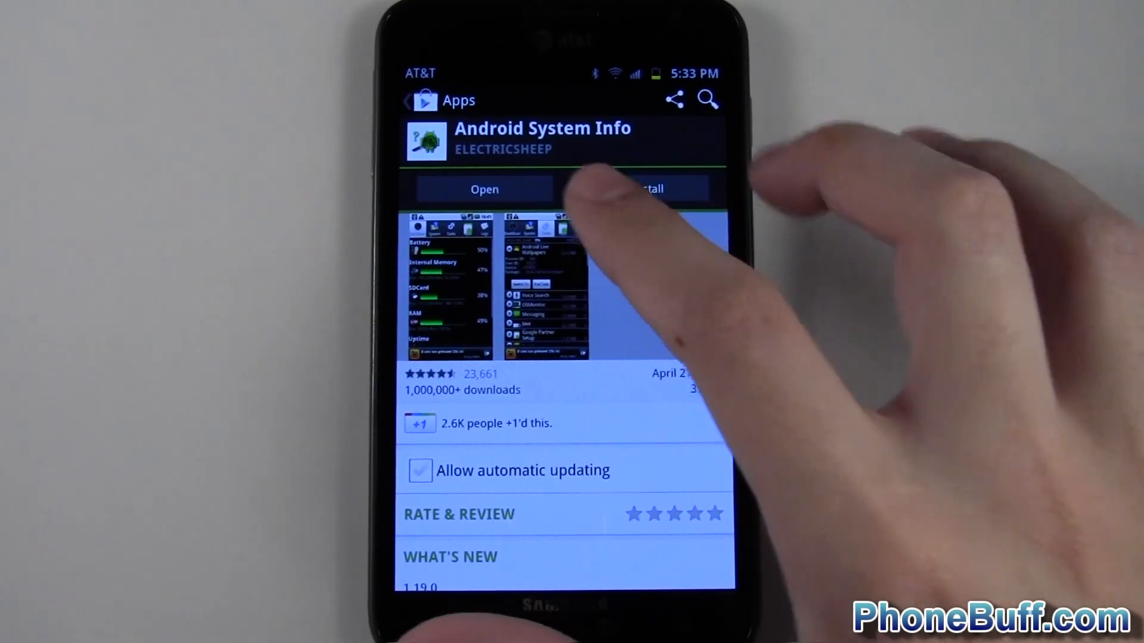
left_click(485, 190)
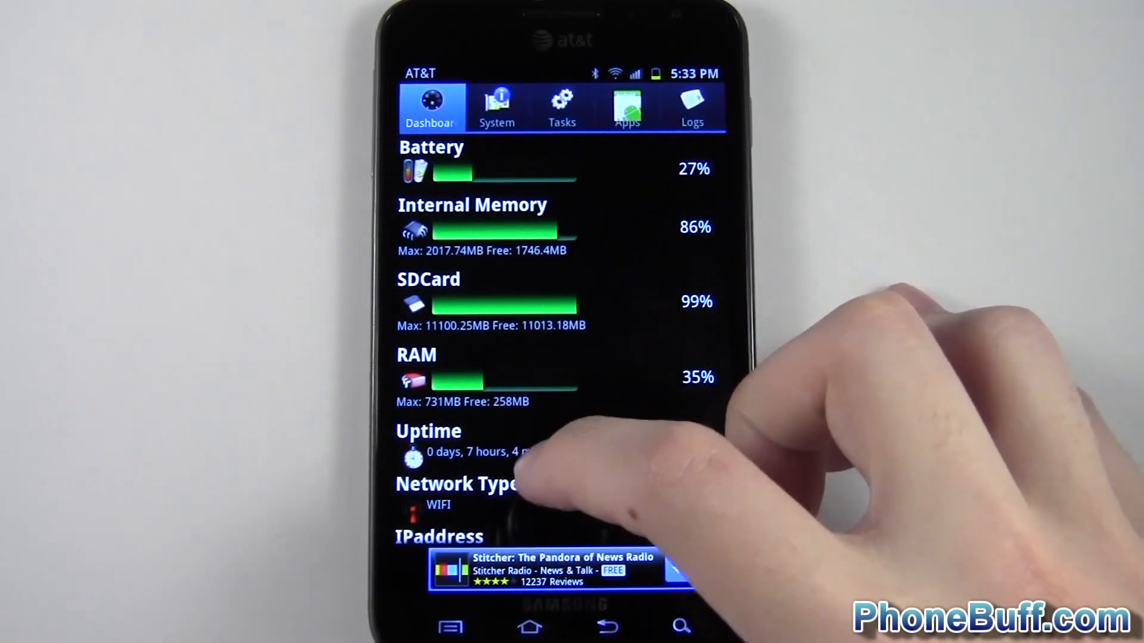
Show the System tab with BuildInfos expanded: model SAMSUNG-SGH-I717, GINGERBREAD build.
scroll("down", 3)
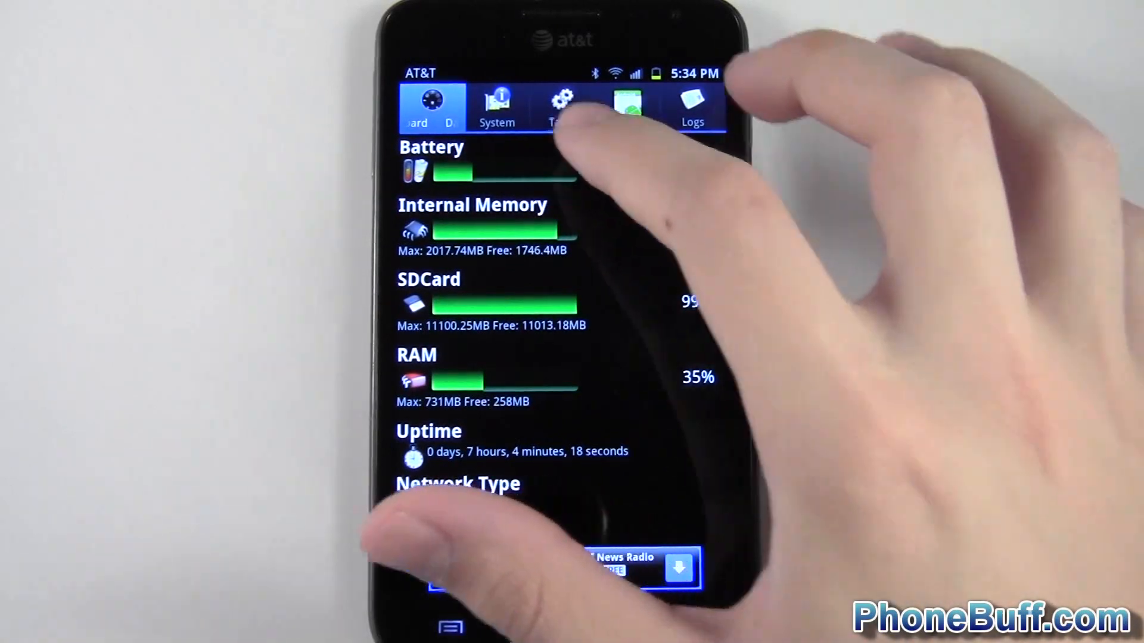
left_click(497, 106)
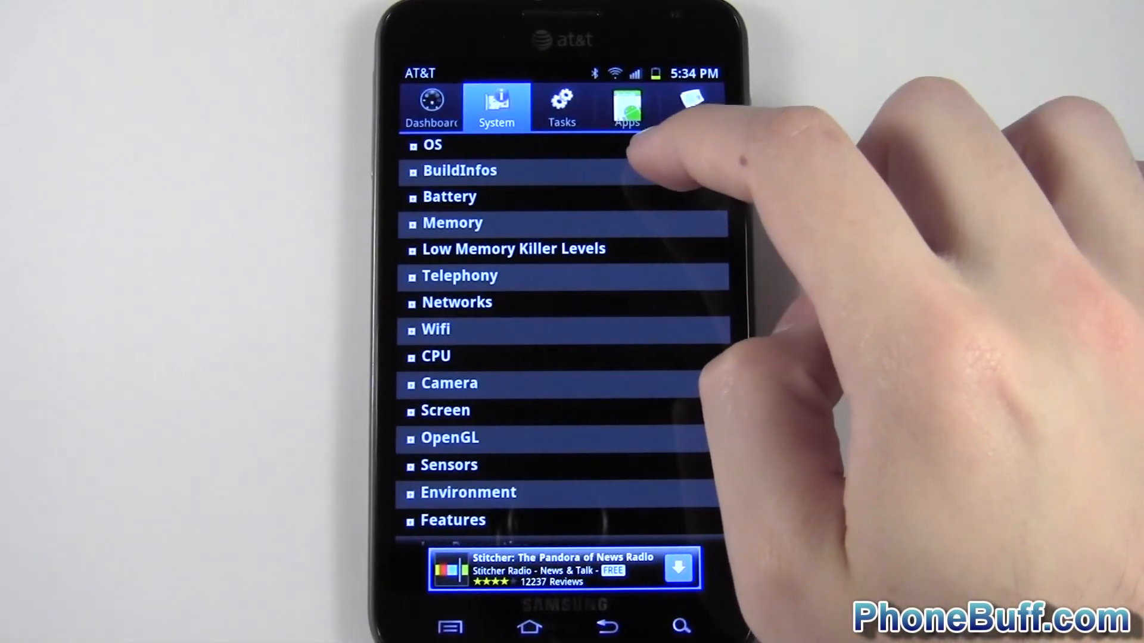
left_click(460, 170)
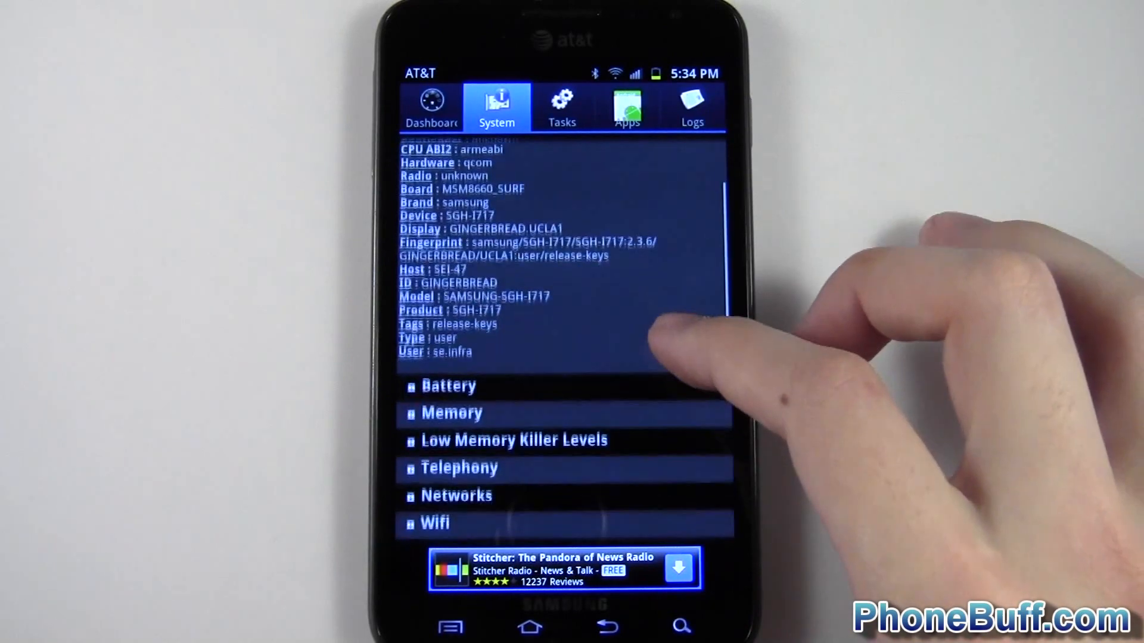
scroll("down", 3)
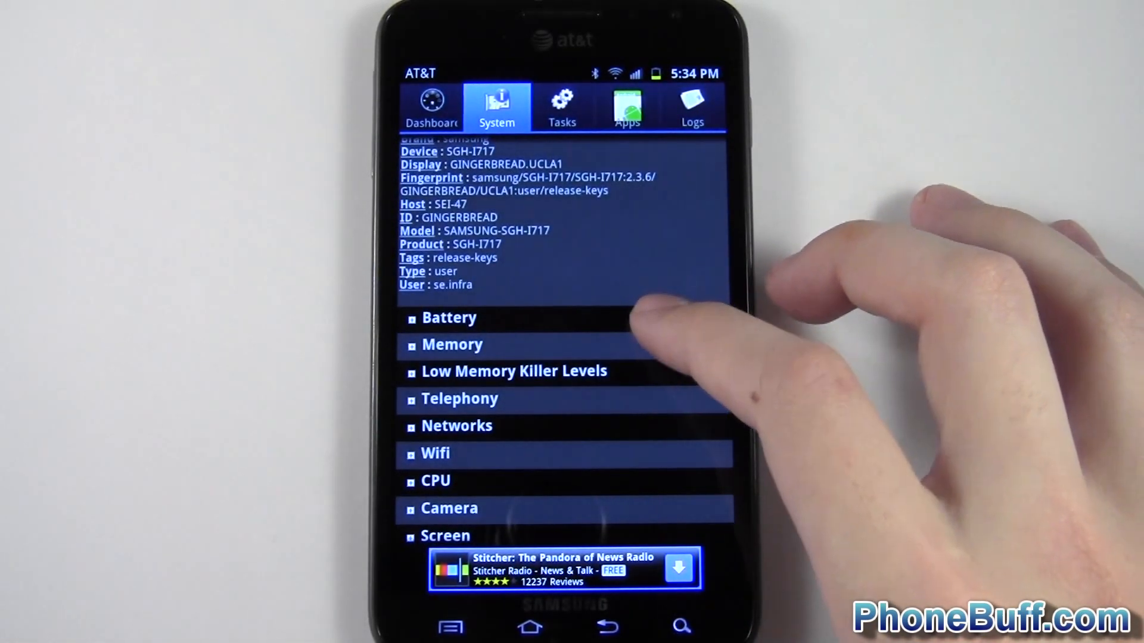
Expand the Battery, Memory and CPU sections showing 27% charge, 732MB RAM and frequency stats.
left_click(449, 316)
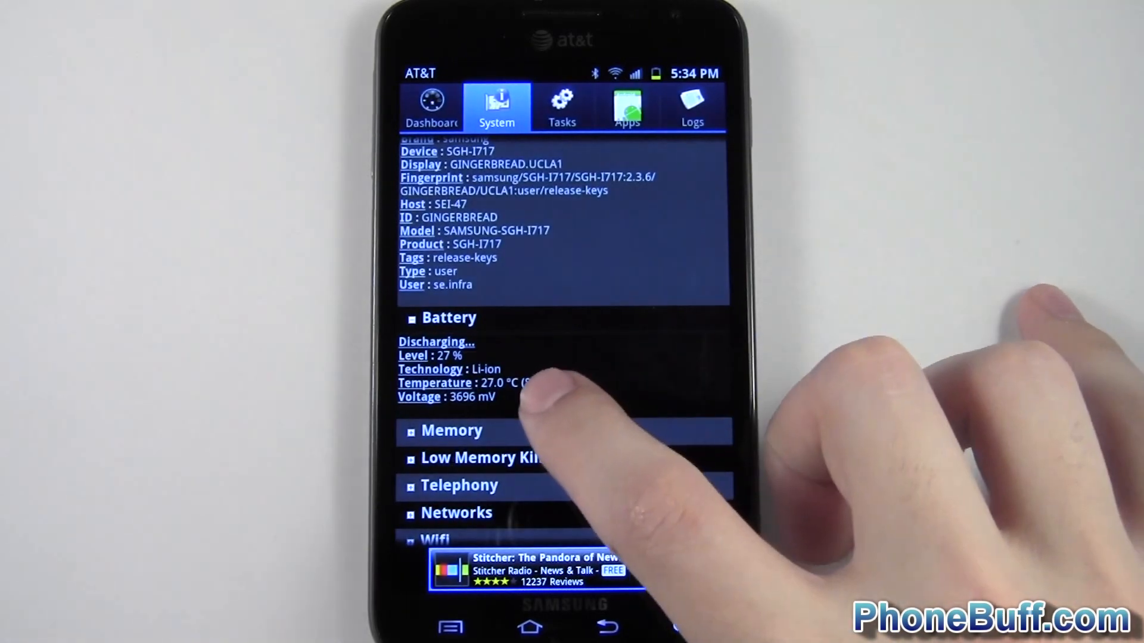
scroll("down", 3)
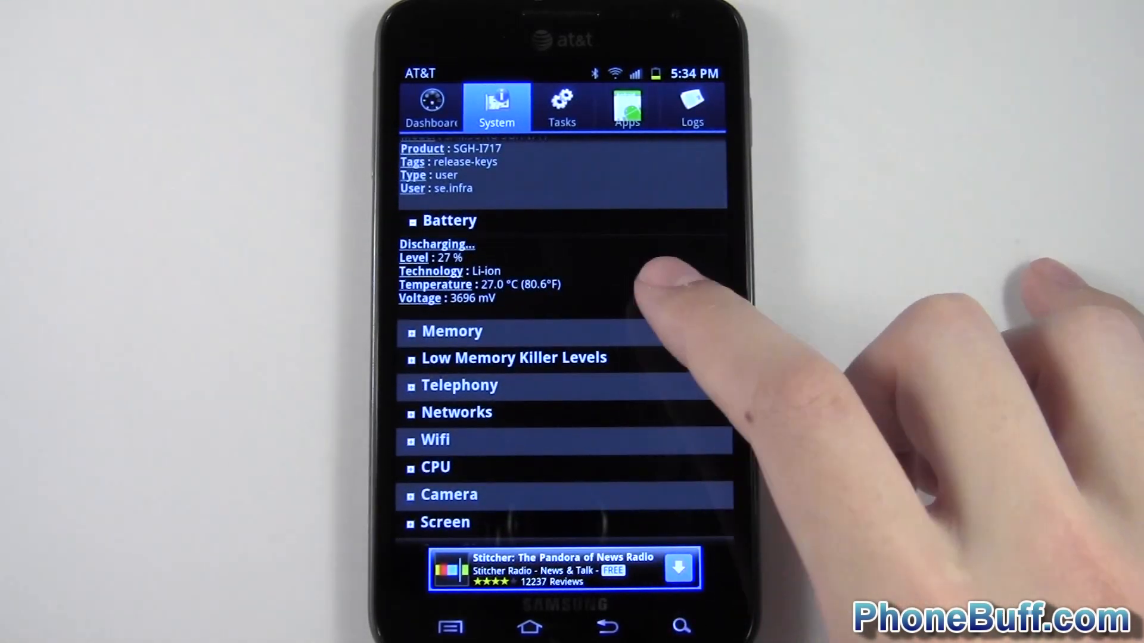
left_click(452, 332)
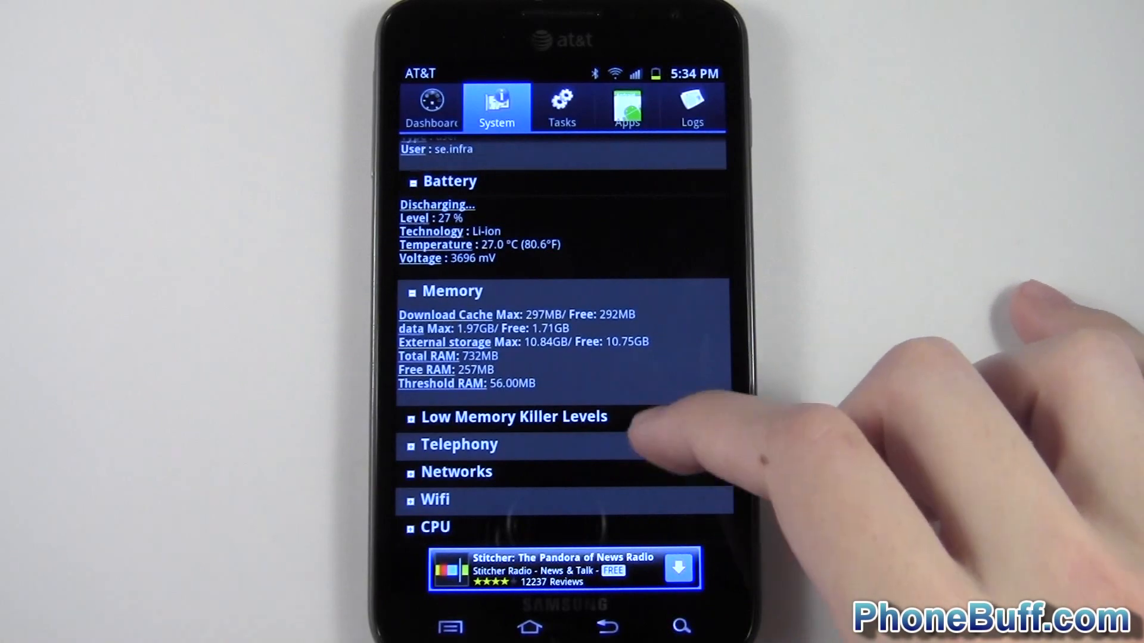
scroll("down", 3)
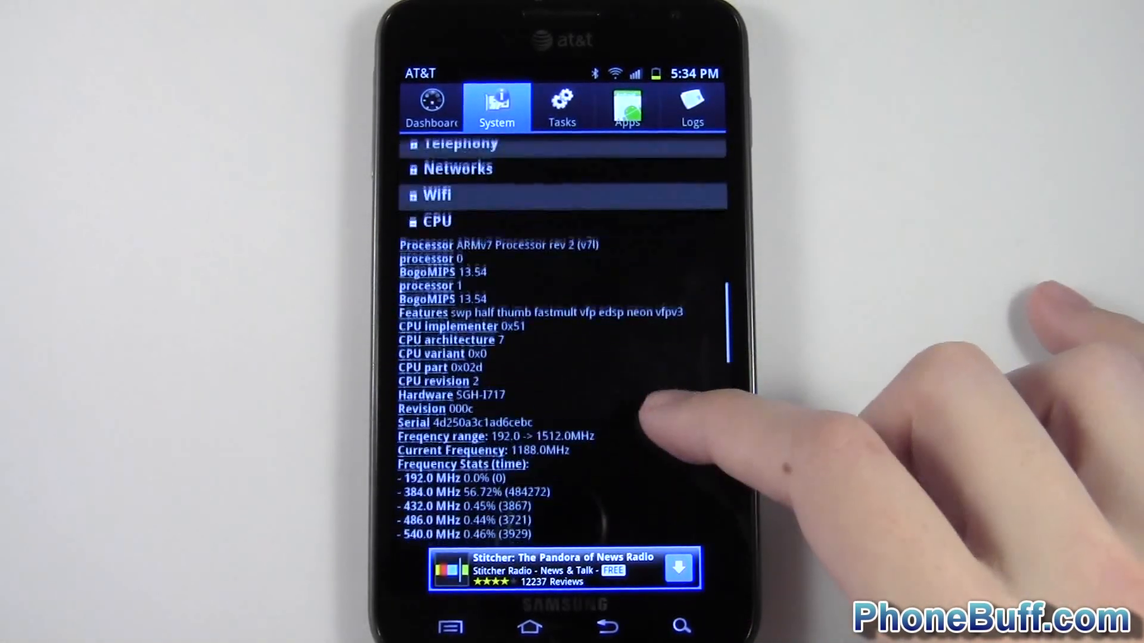
scroll("down", 3)
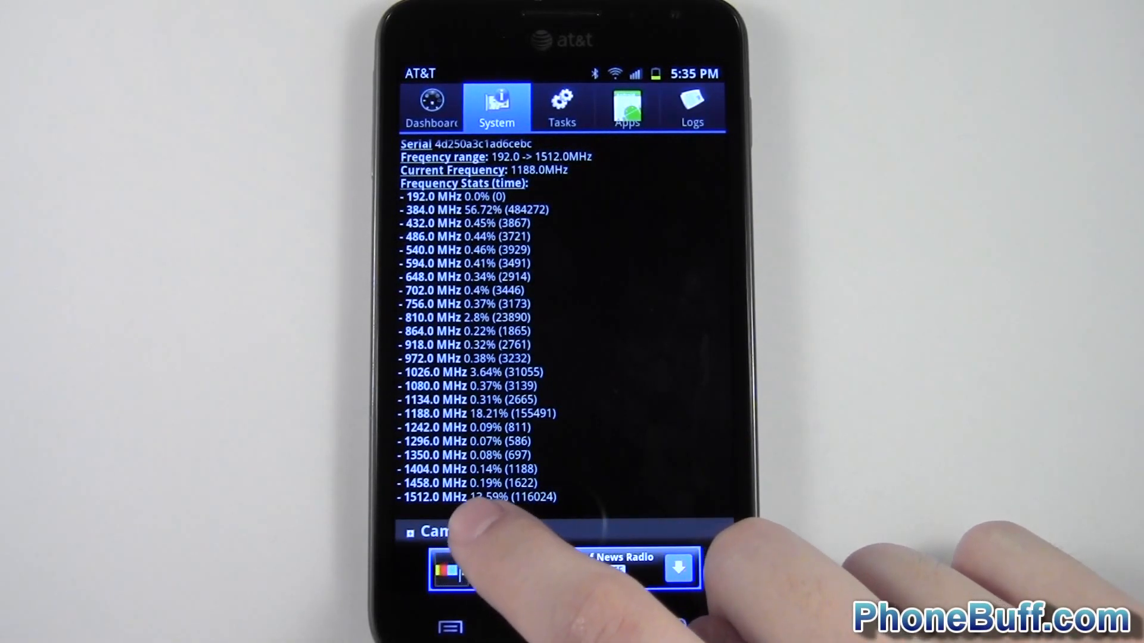
scroll("down", 3)
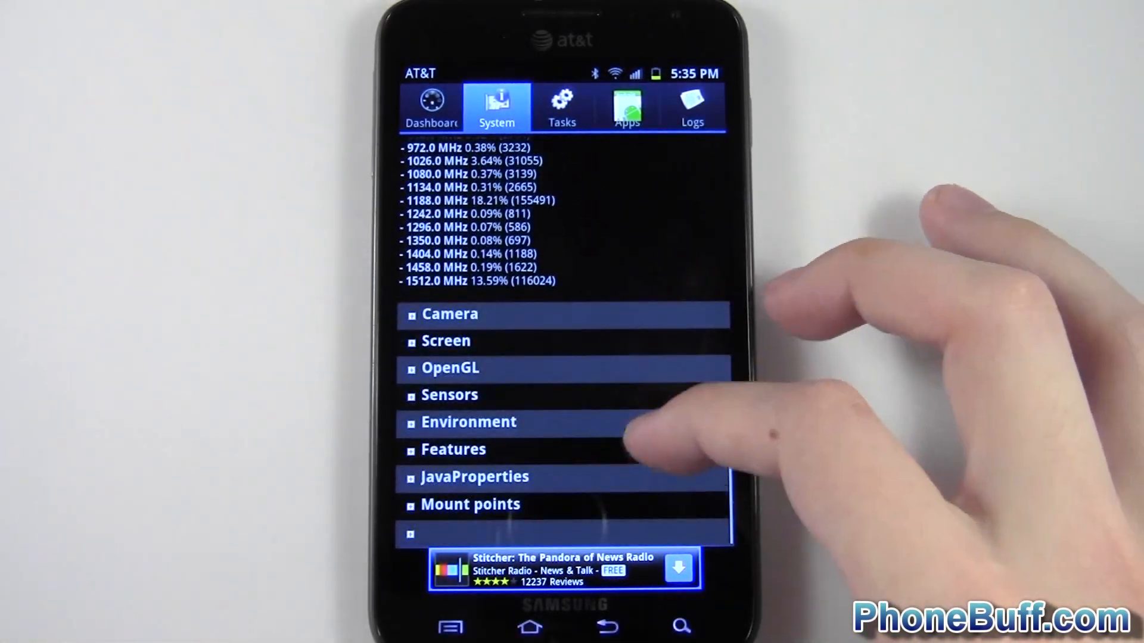
Expand Camera and Screen details (800x1280, 320 dpi) and return to the Android 2.3.6 build info.
left_click(449, 313)
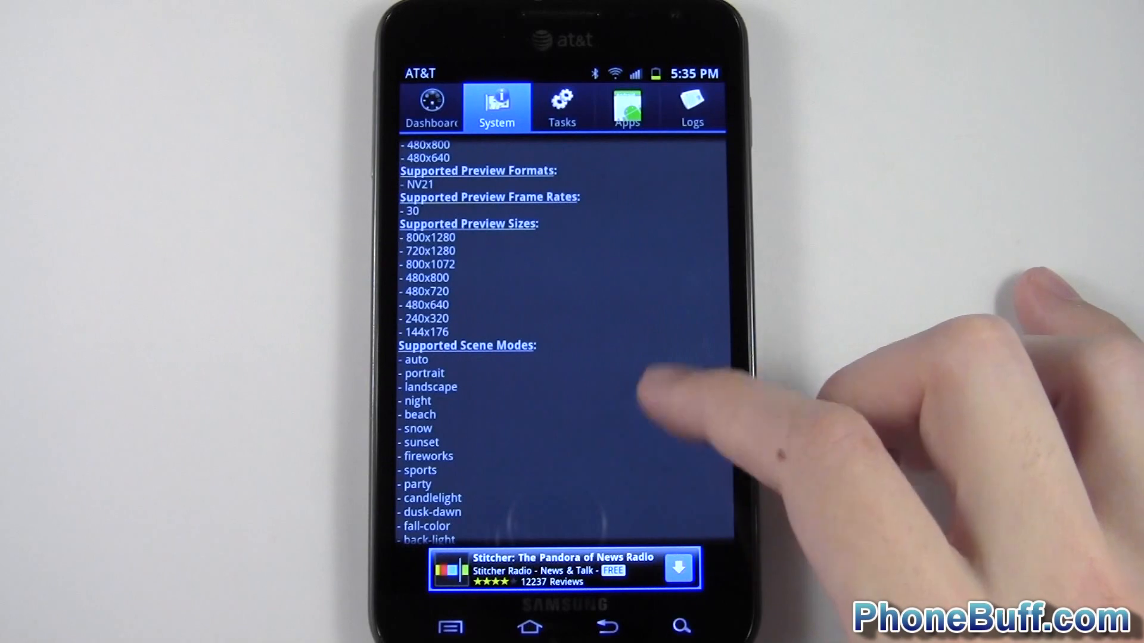
scroll("down", 3)
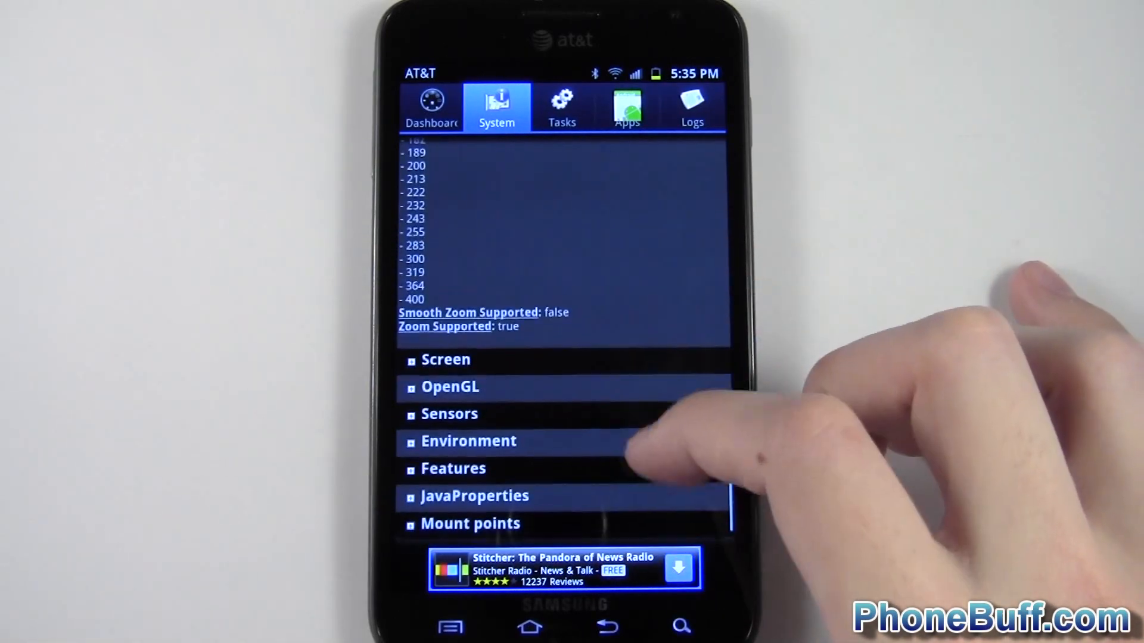
left_click(445, 358)
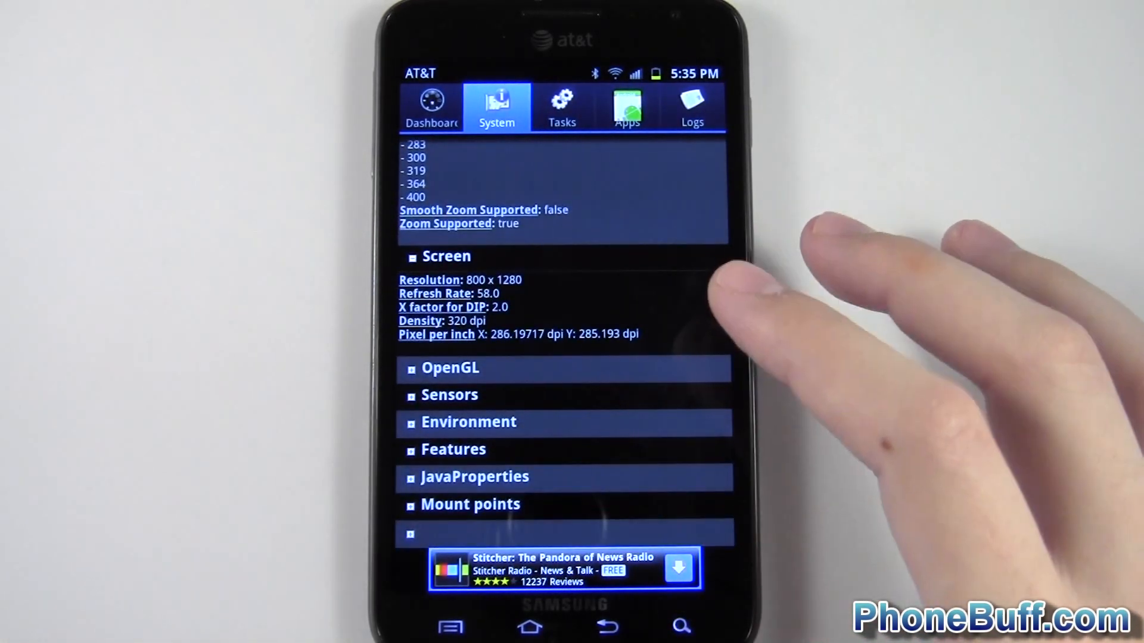
mouse_move(729, 306)
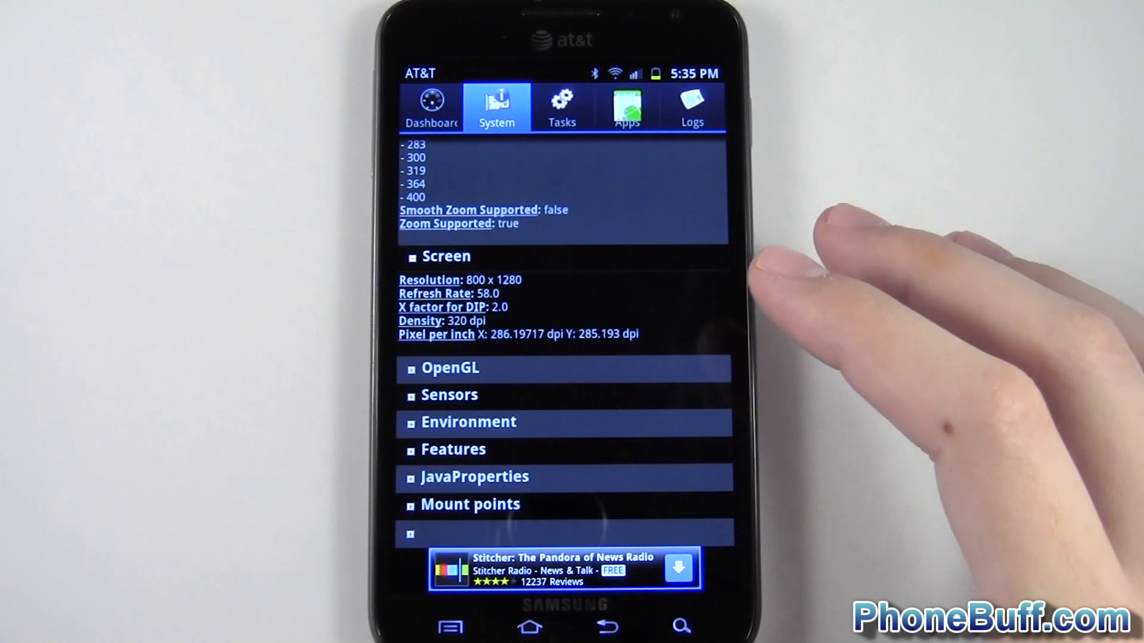
mouse_move(838, 292)
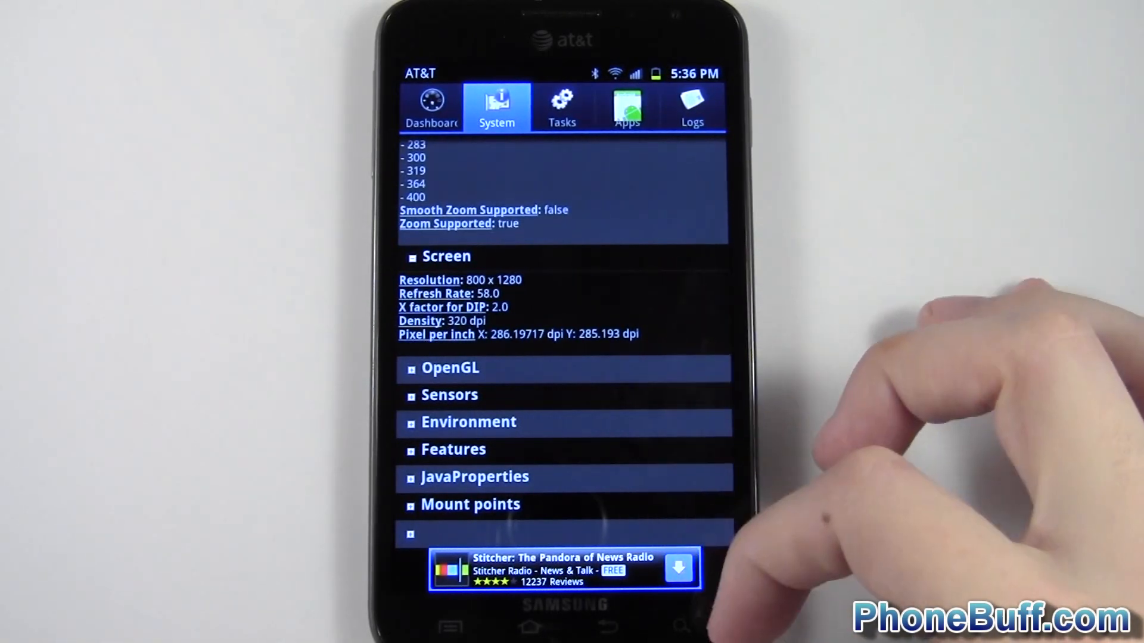
scroll("down", 3)
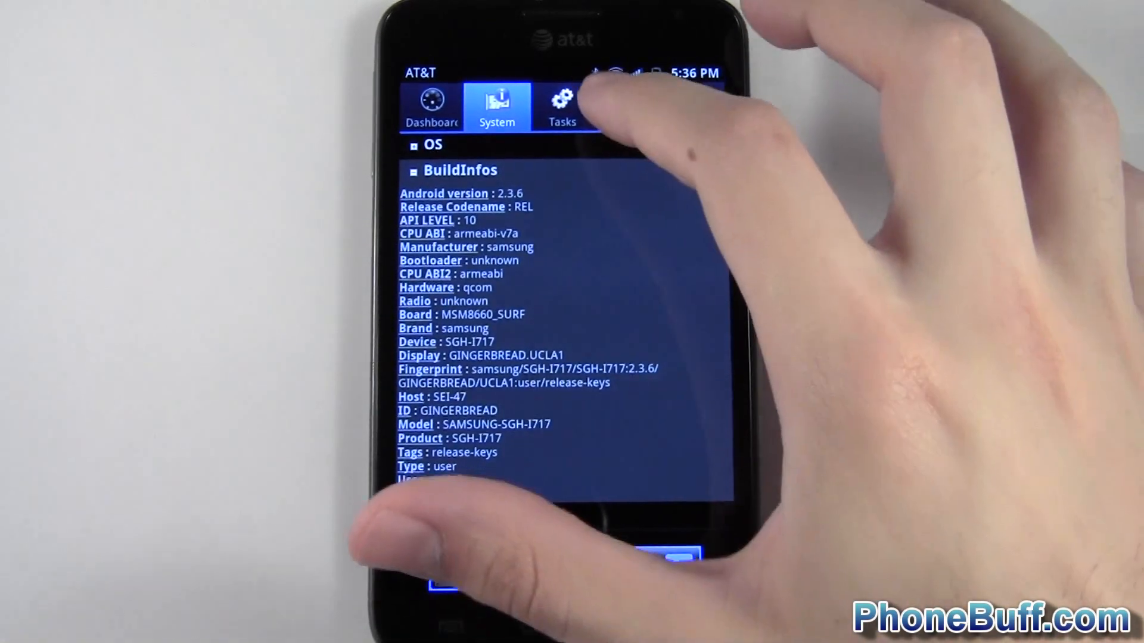
Look through the running tasks list and the installed apps list.
left_click(563, 103)
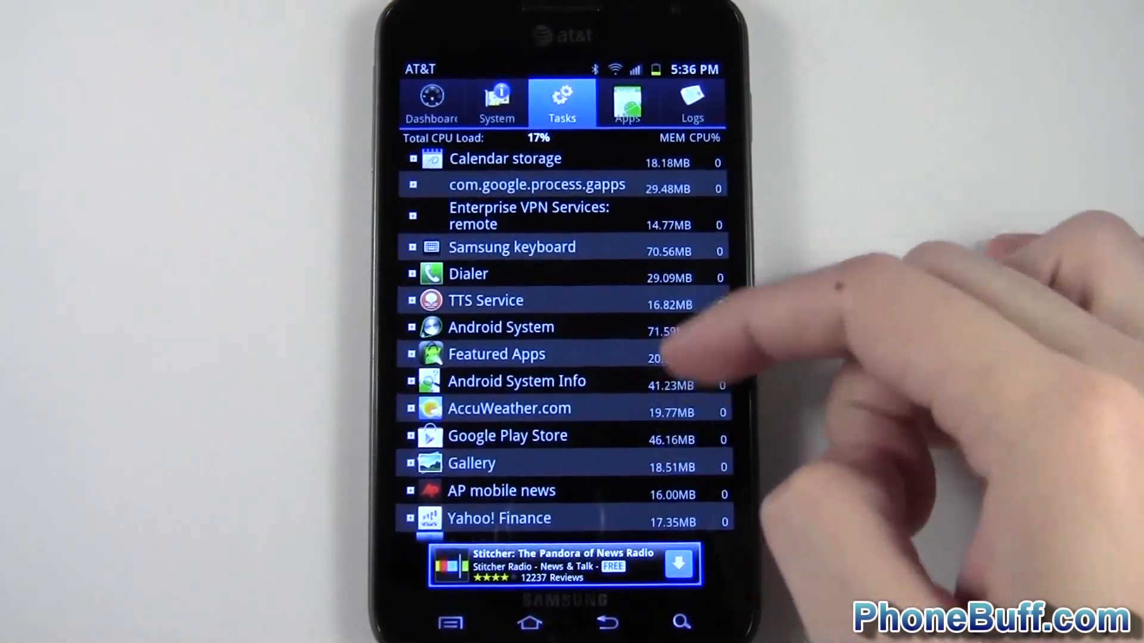
scroll("down", 3)
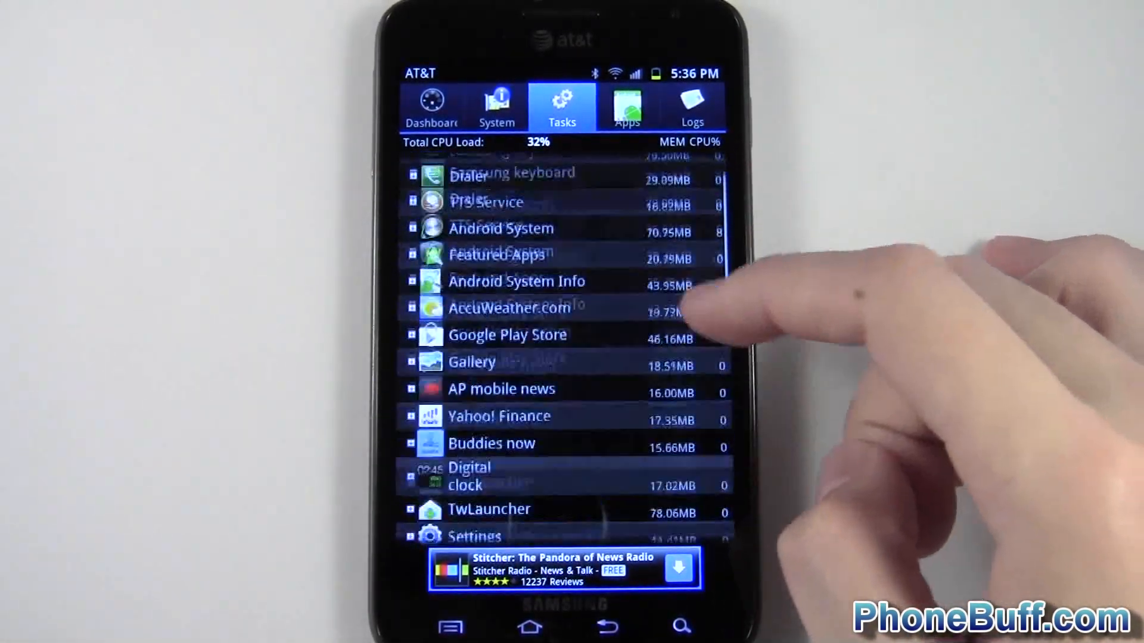
left_click(626, 106)
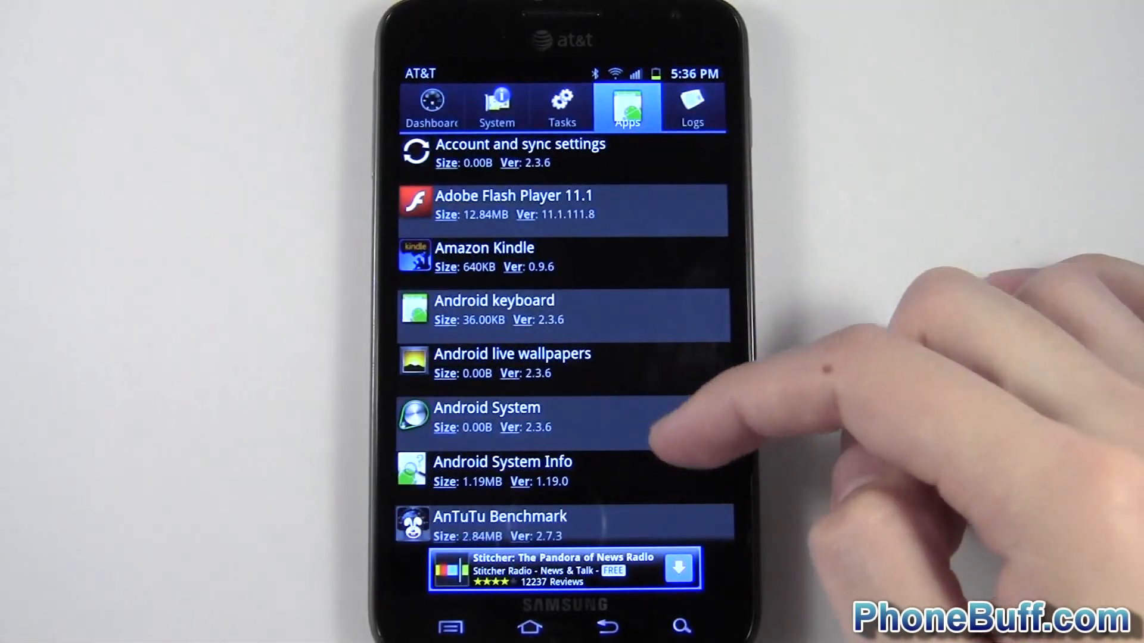
scroll("down", 3)
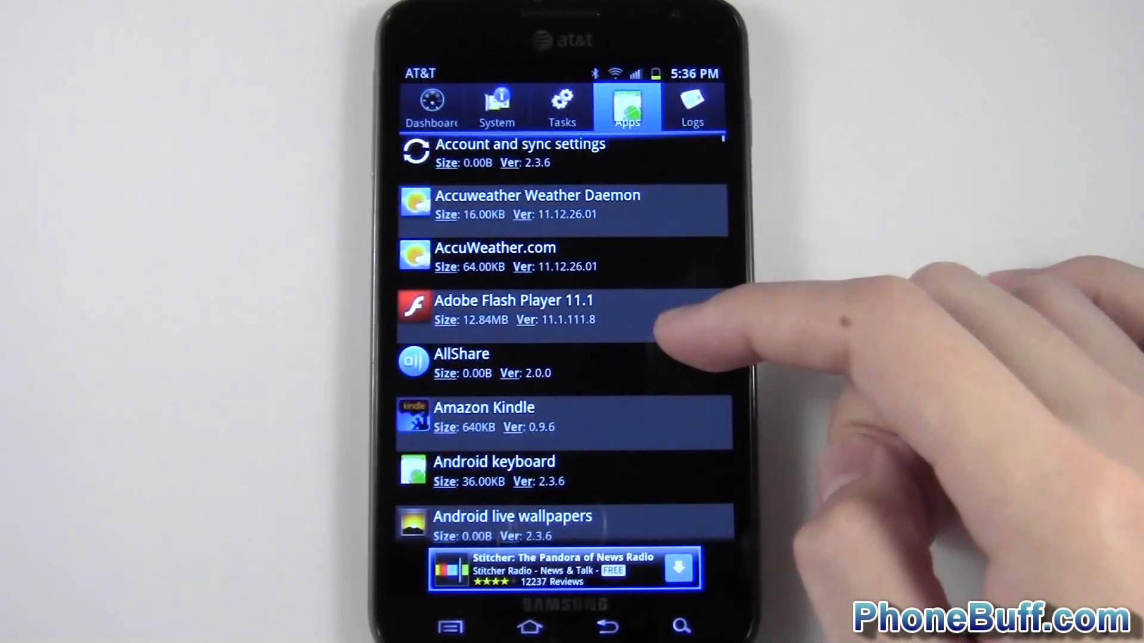
Show Adobe Flash Player 11.1's details, then the system logs.
left_click(512, 310)
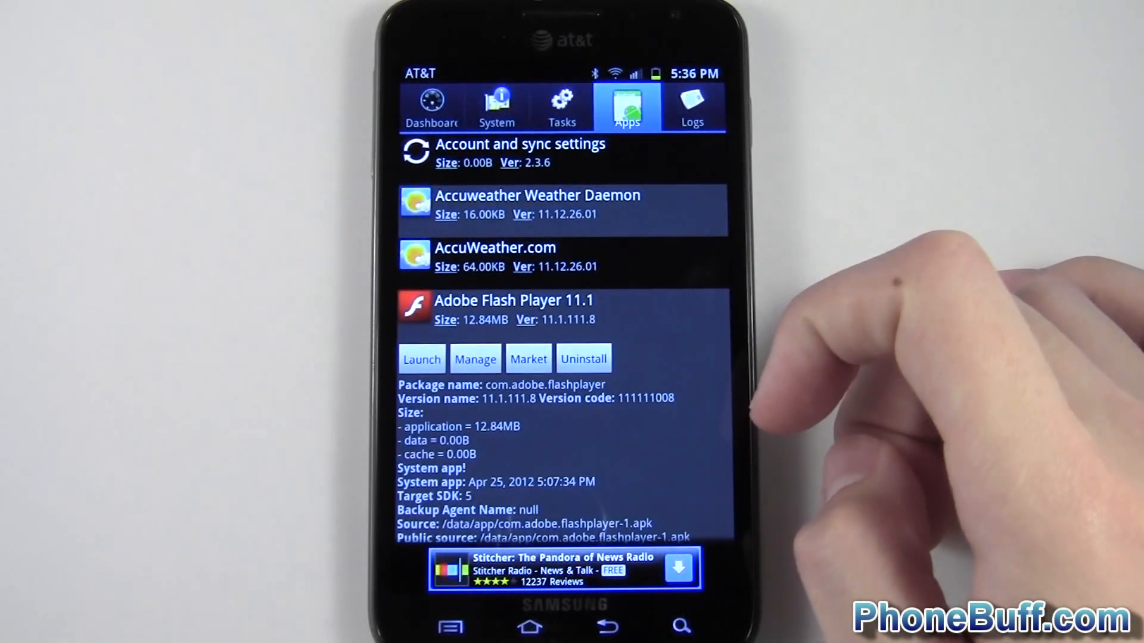
scroll("down", 3)
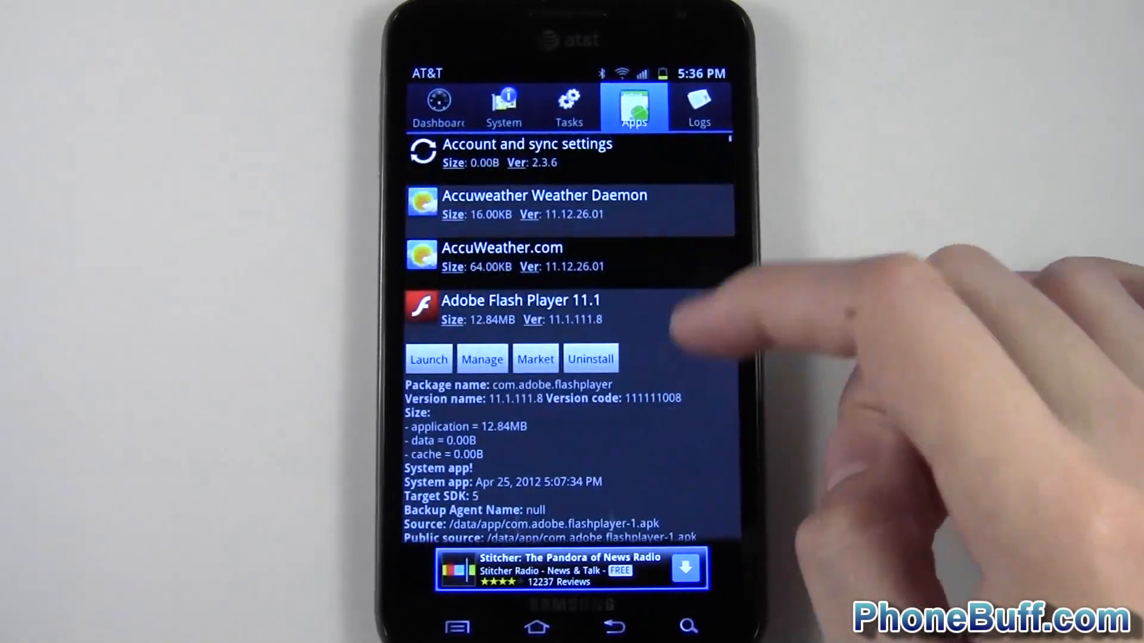
left_click(694, 106)
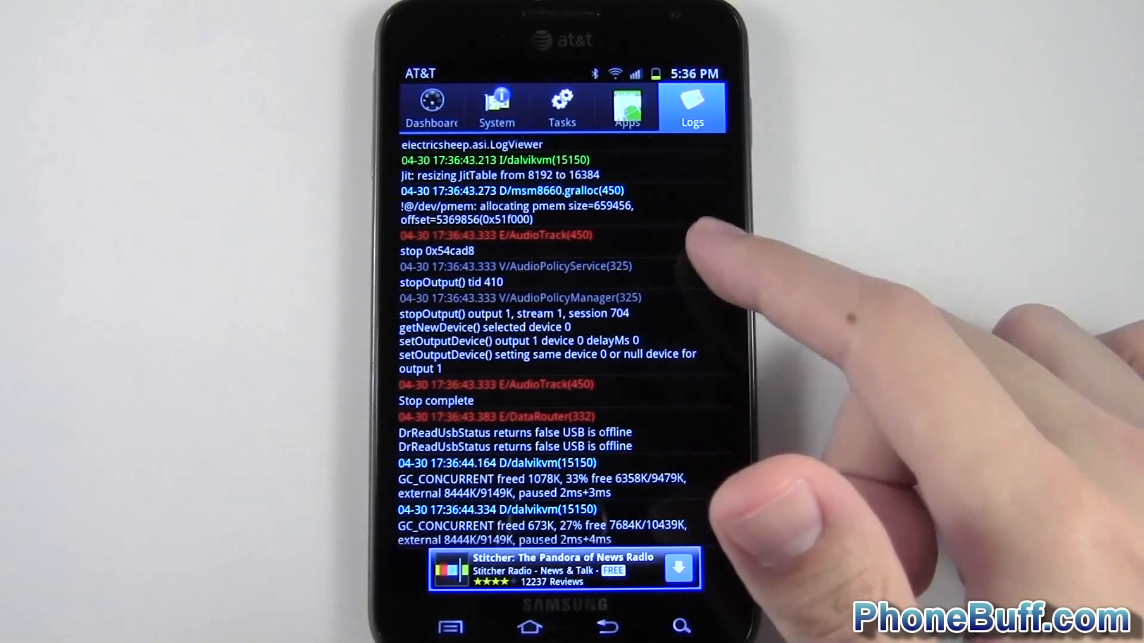
Return to the dashboard showing 26% battery, 86% internal memory, 99% SD card and 35% RAM.
scroll("down", 3)
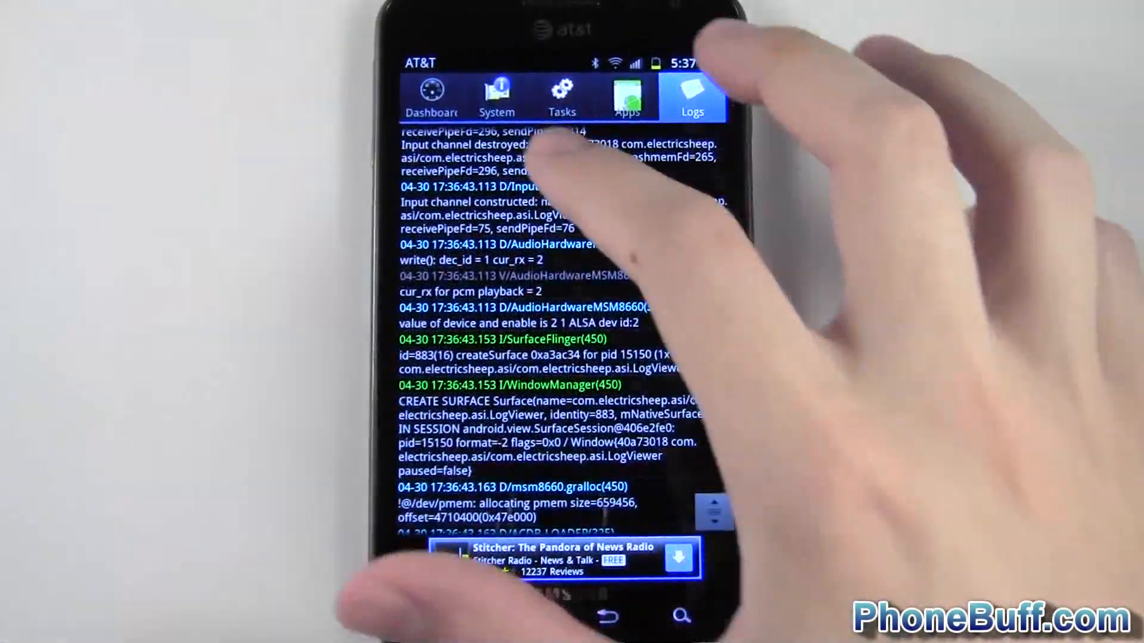
left_click(431, 97)
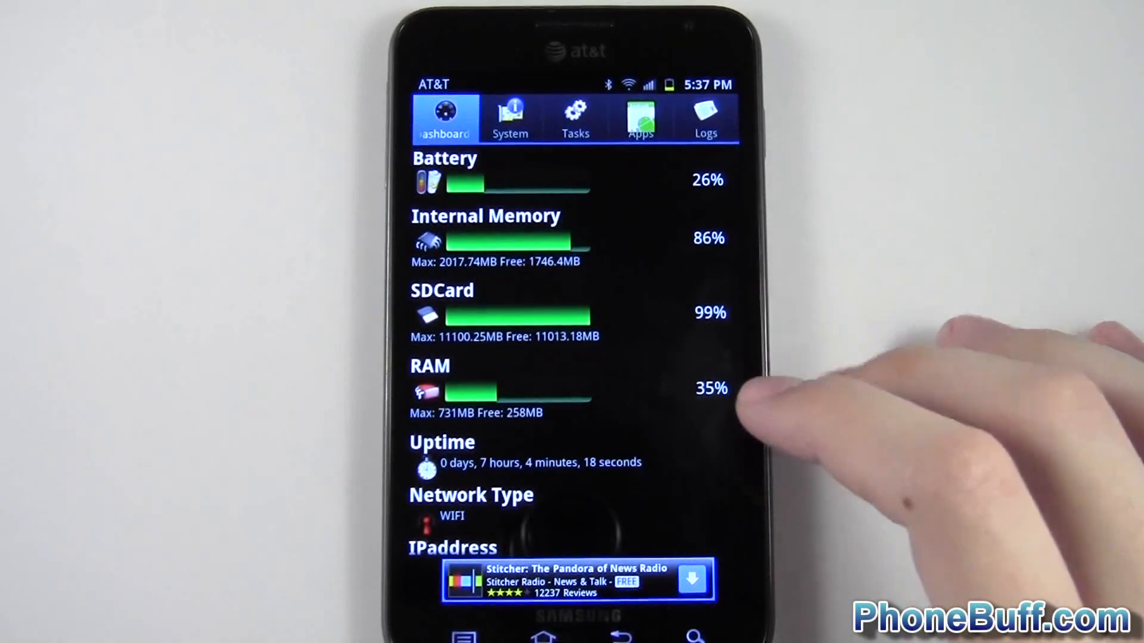